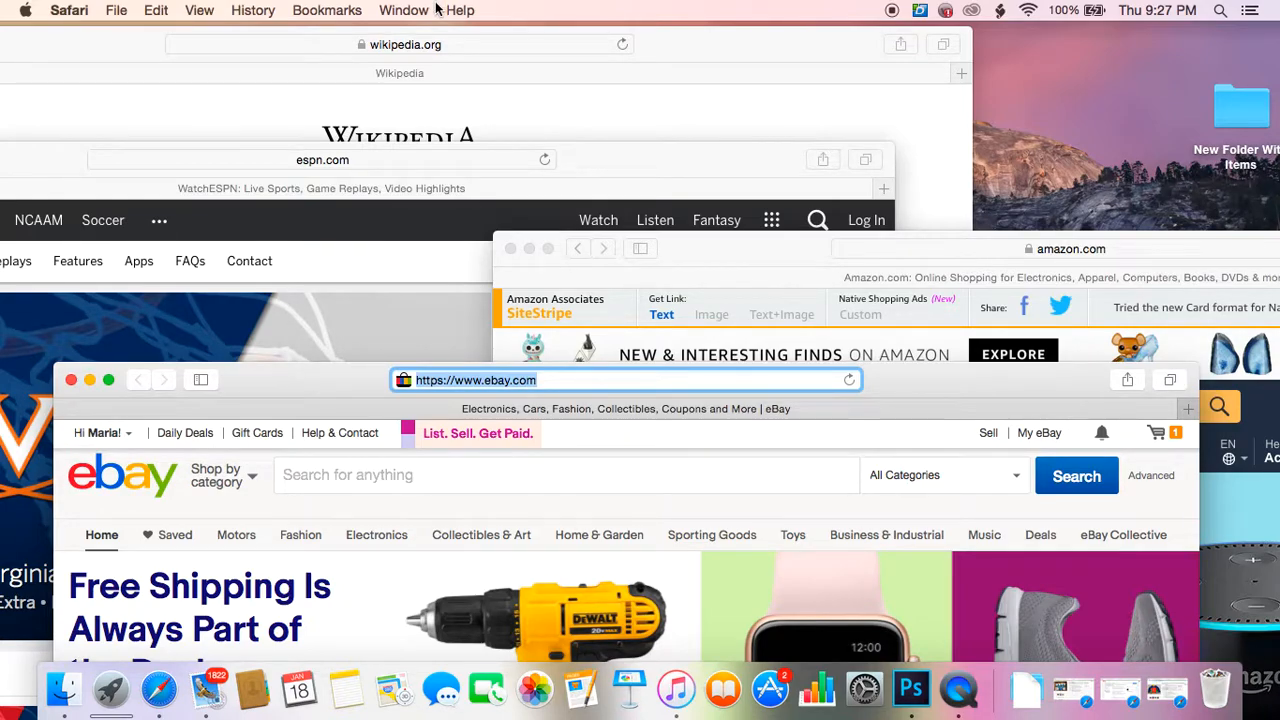
Drag the eBay window by its title bar toward the Amazon window.
{"action": "left_click", "coordinate": [403, 10]}
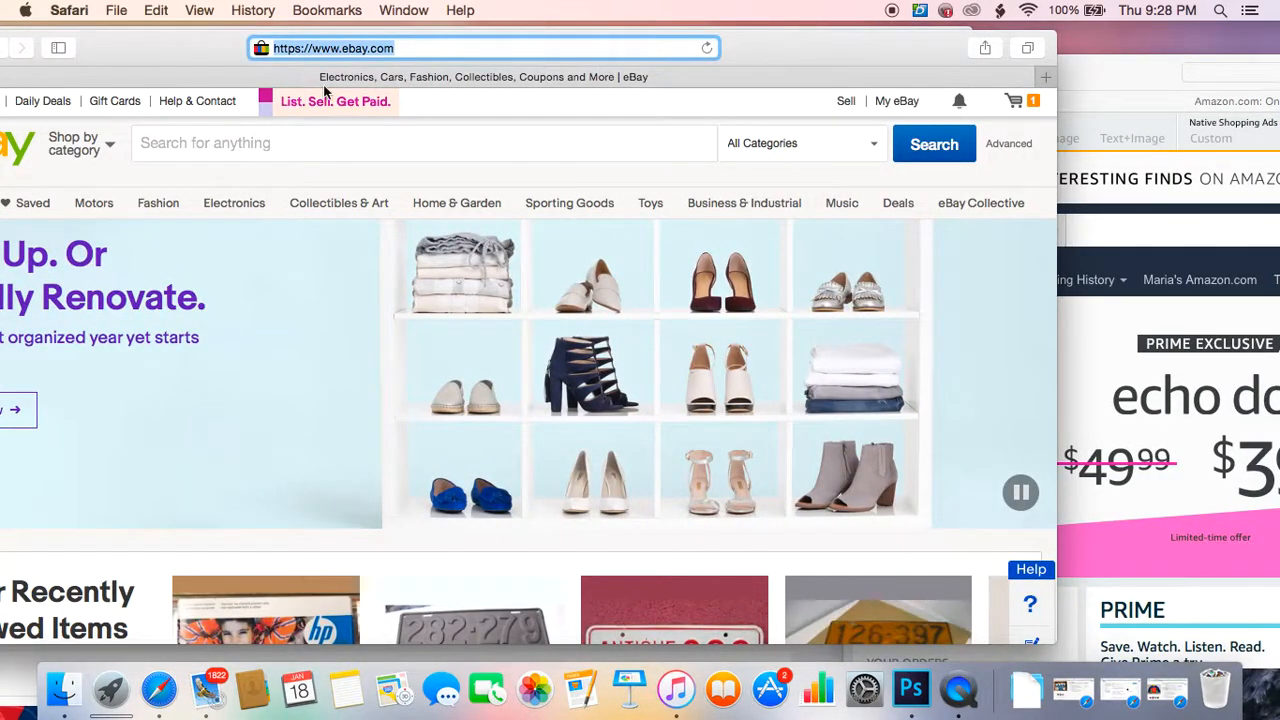
{"action": "mouse_move", "coordinate": [393, 85]}
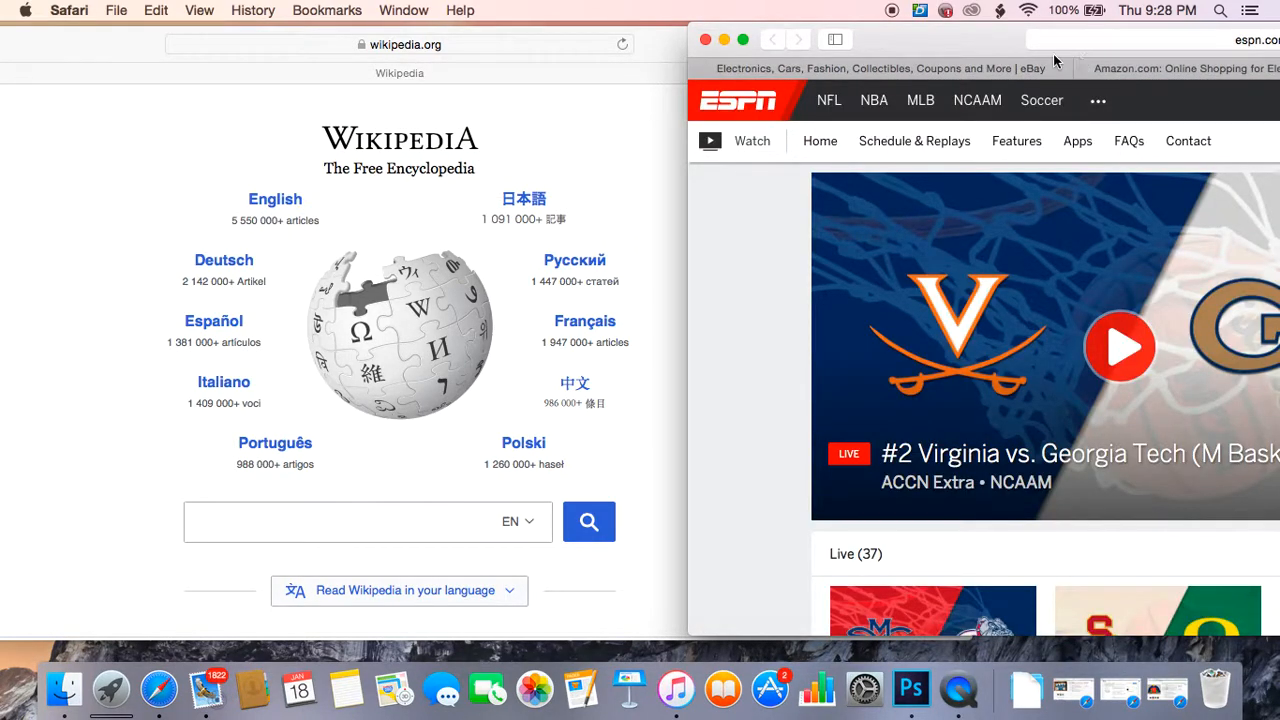
Move the eBay and Amazon pages into the ESPN window's tab bar.
{"action": "left_click", "coordinate": [970, 68]}
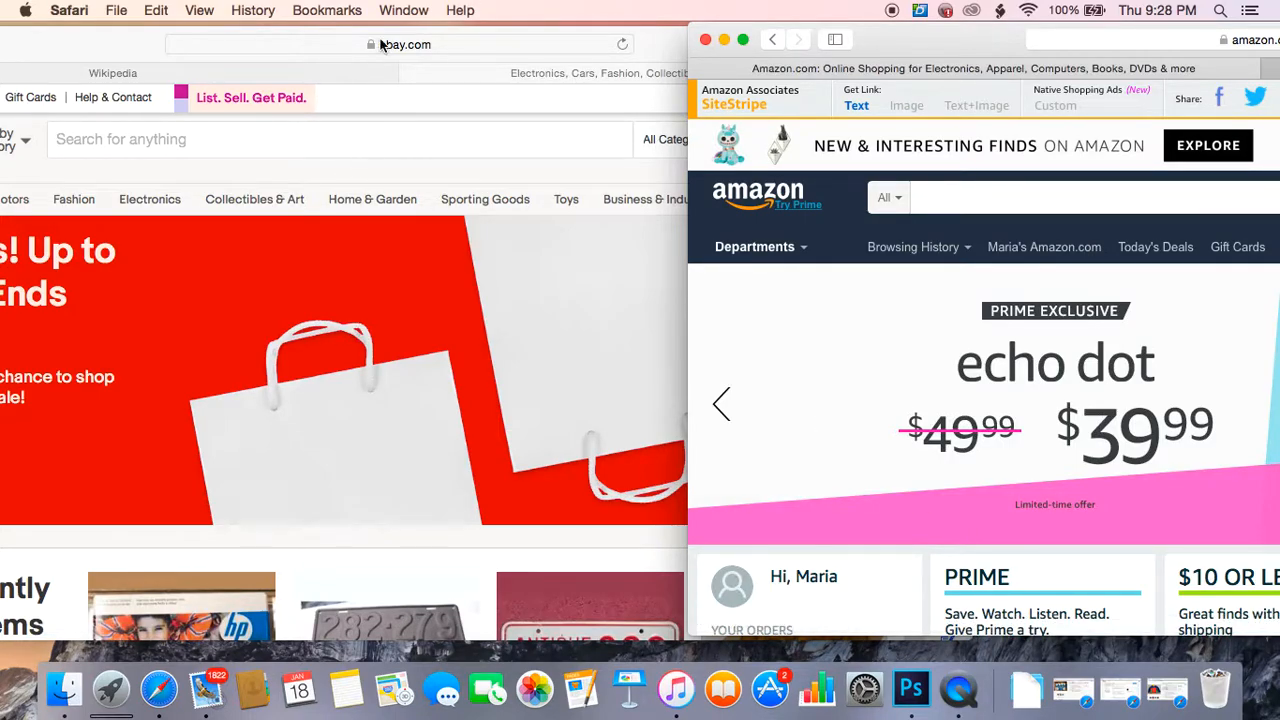
Open Safari's Window menu to reach Merge All Windows.
{"action": "left_click", "coordinate": [403, 10]}
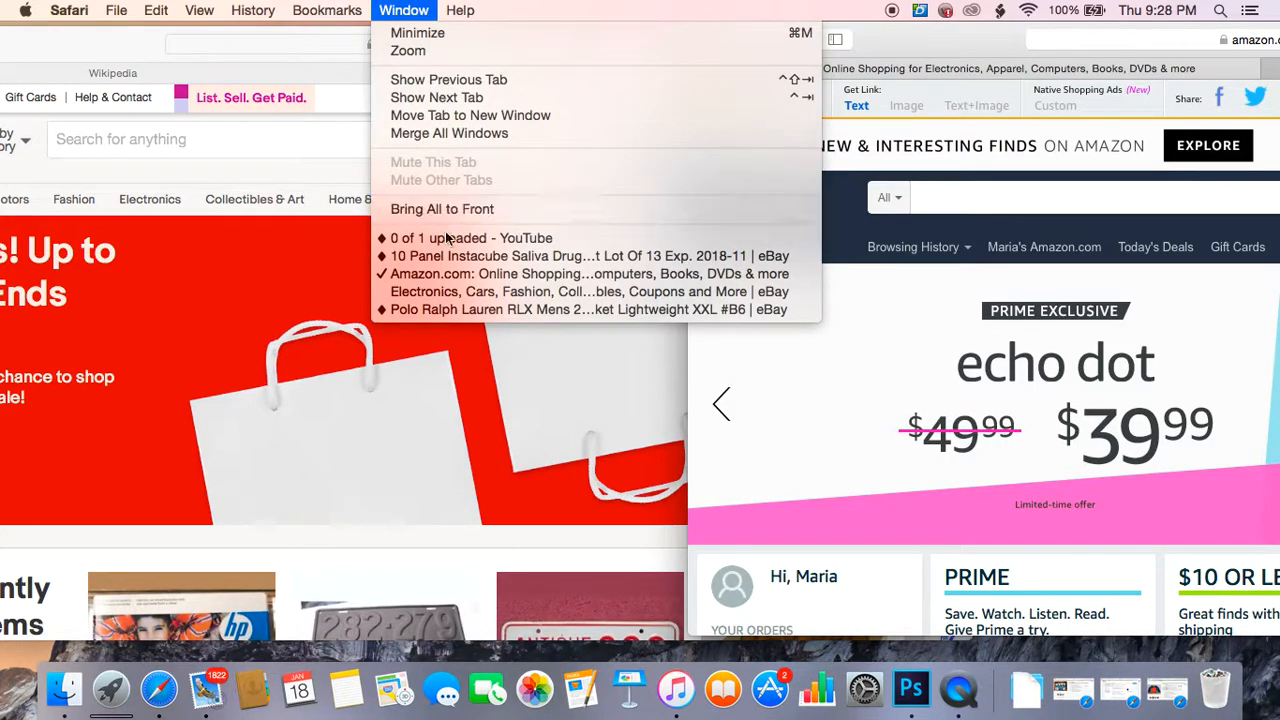